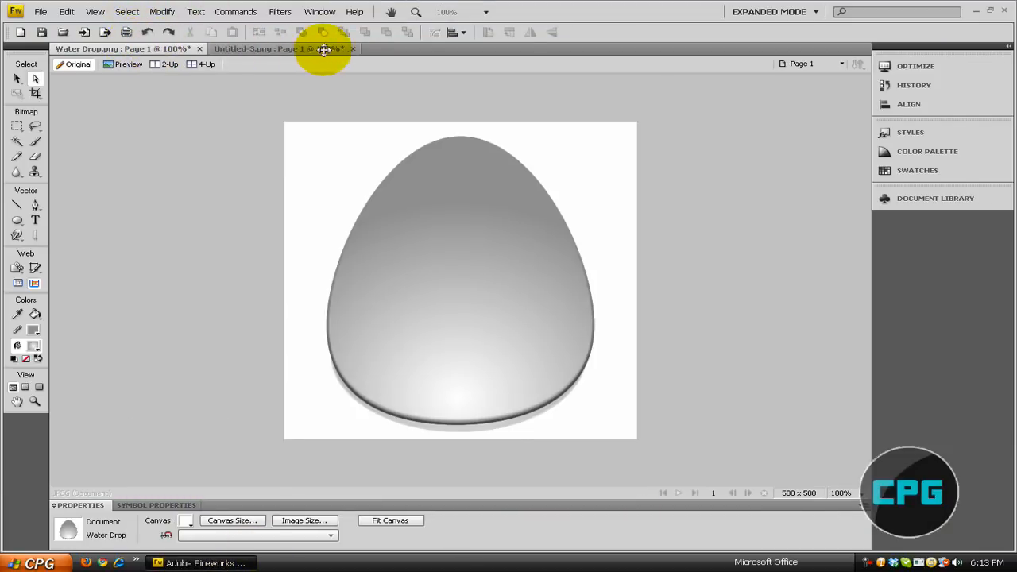
# Look over the finished drop reference image before starting.
pyautogui.click(352, 47)
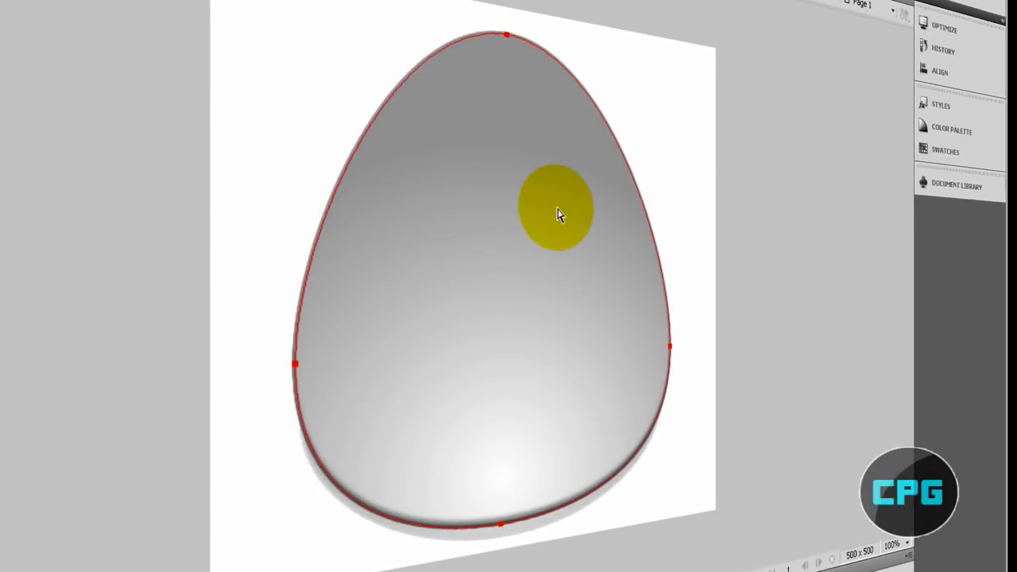
pyautogui.moveTo(559, 213); pyautogui.dragTo(512, 144)
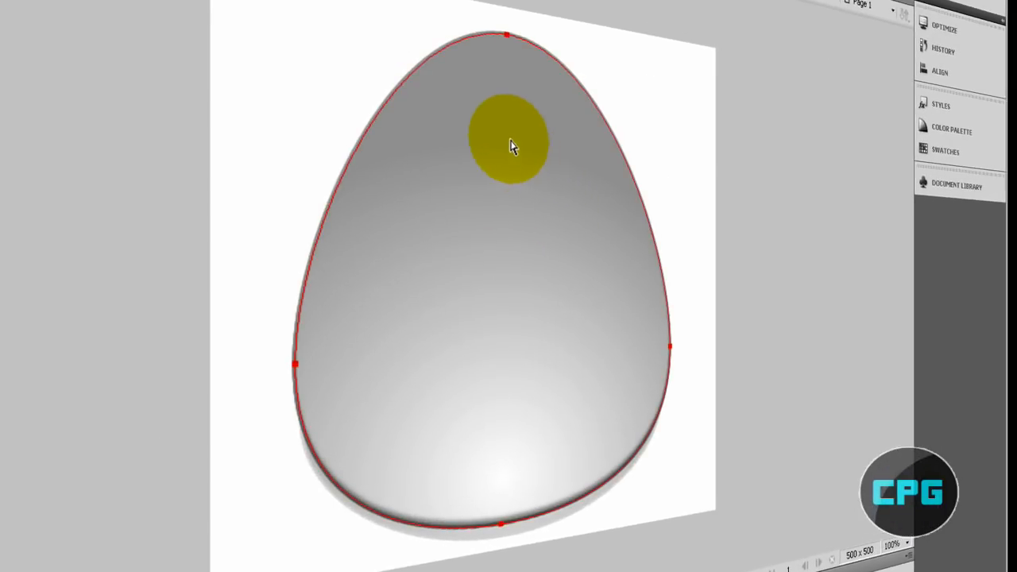
pyautogui.moveTo(512, 144); pyautogui.dragTo(512, 352)
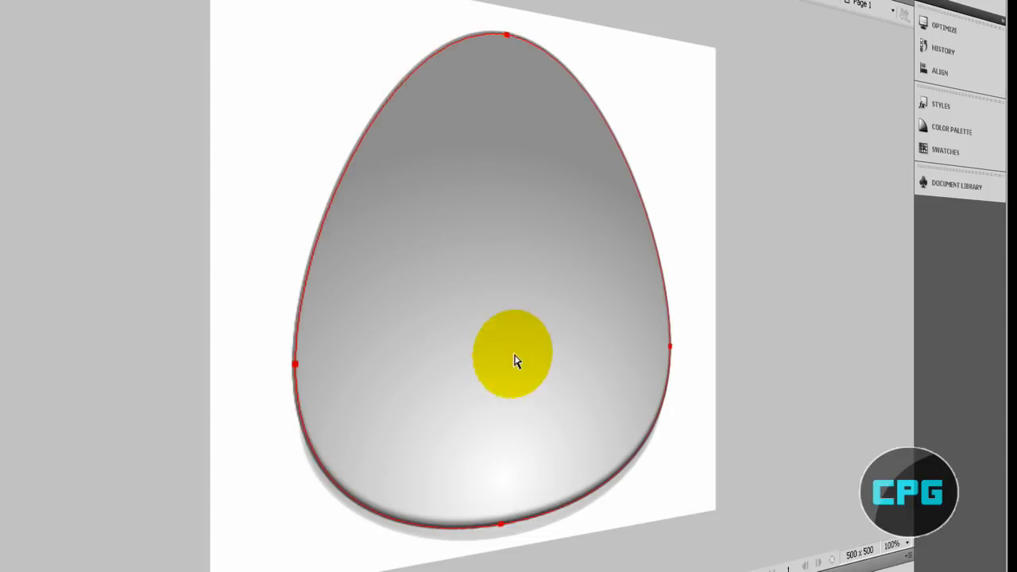
pyautogui.moveTo(512, 353); pyautogui.dragTo(753, 299)
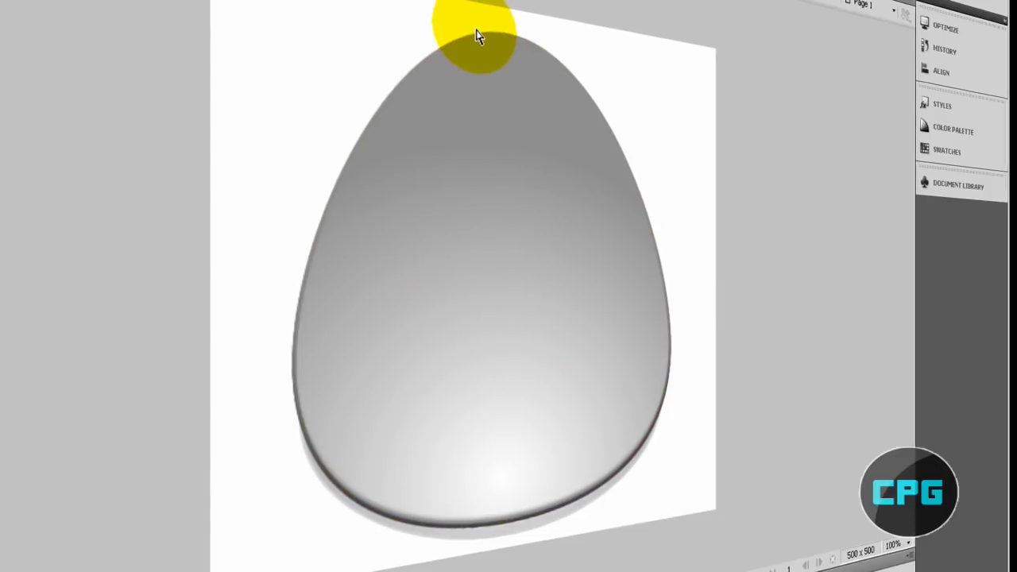
# Create a new 600 by 600 pixel document with a white canvas.
pyautogui.click(442, 41)
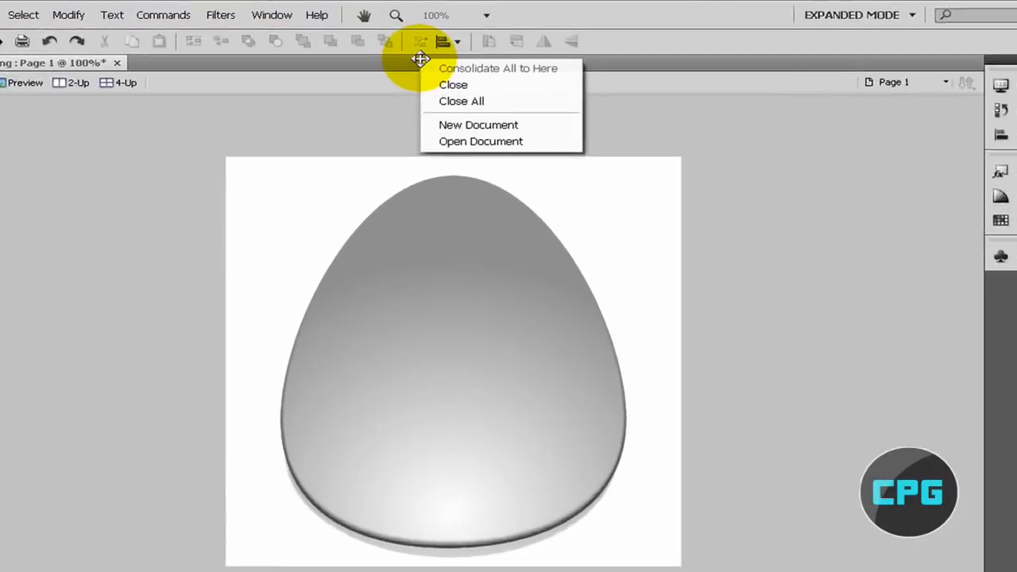
pyautogui.click(478, 124)
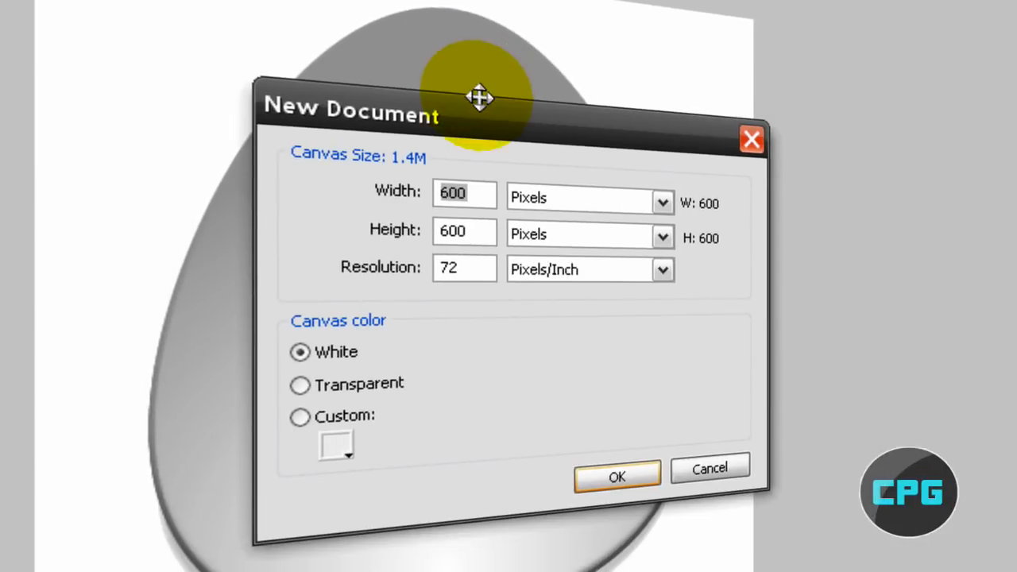
pyautogui.moveTo(480, 99); pyautogui.dragTo(458, 66)
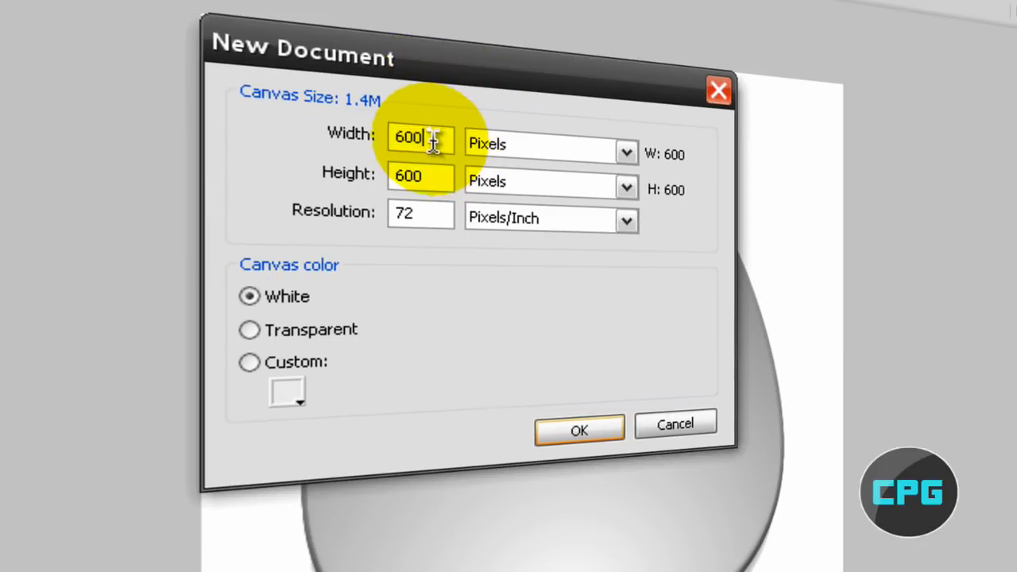
pyautogui.click(421, 174)
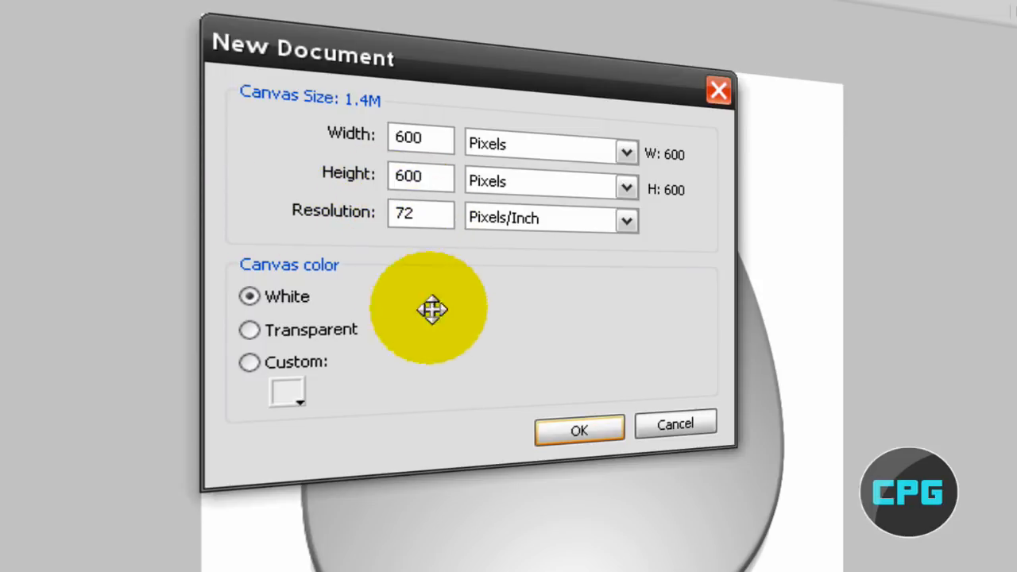
pyautogui.click(578, 429)
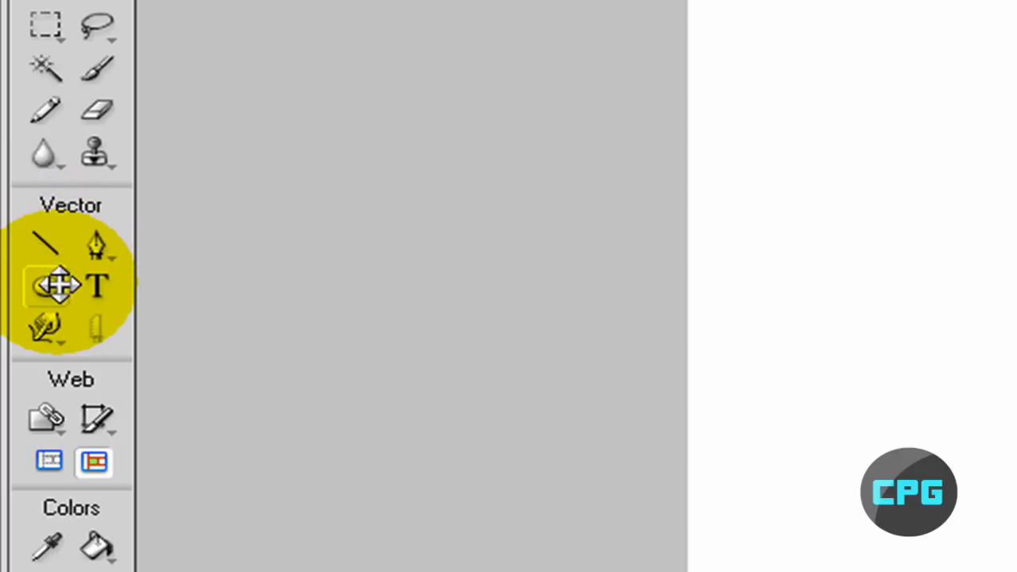
# Reveal the shape tool flyout in the Vector section of the Tools panel.
pyautogui.click(44, 285)
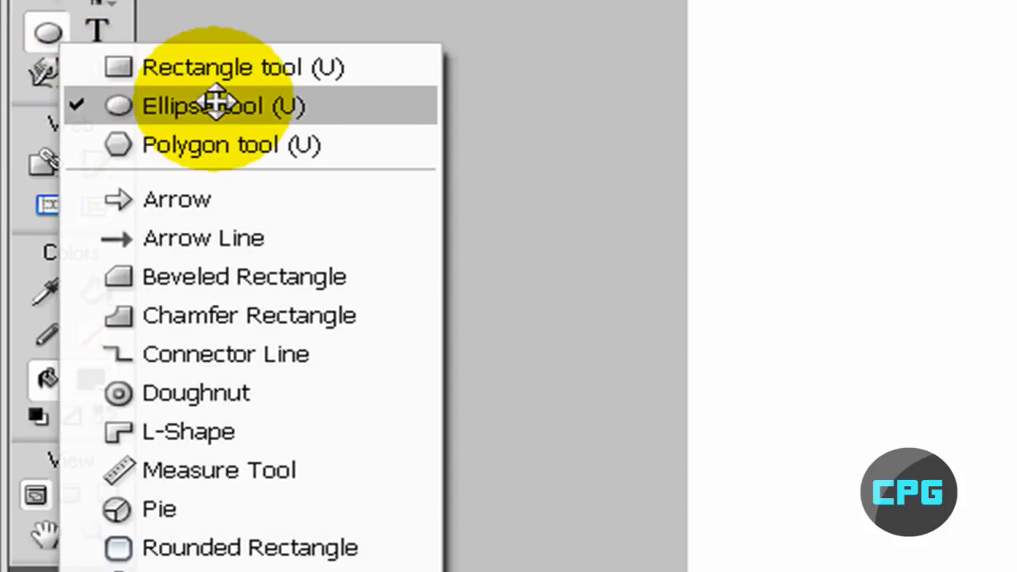
# Choose the Ellipse tool and draw a large ellipse from the canvas's top-left across to the lower right.
pyautogui.click(223, 105)
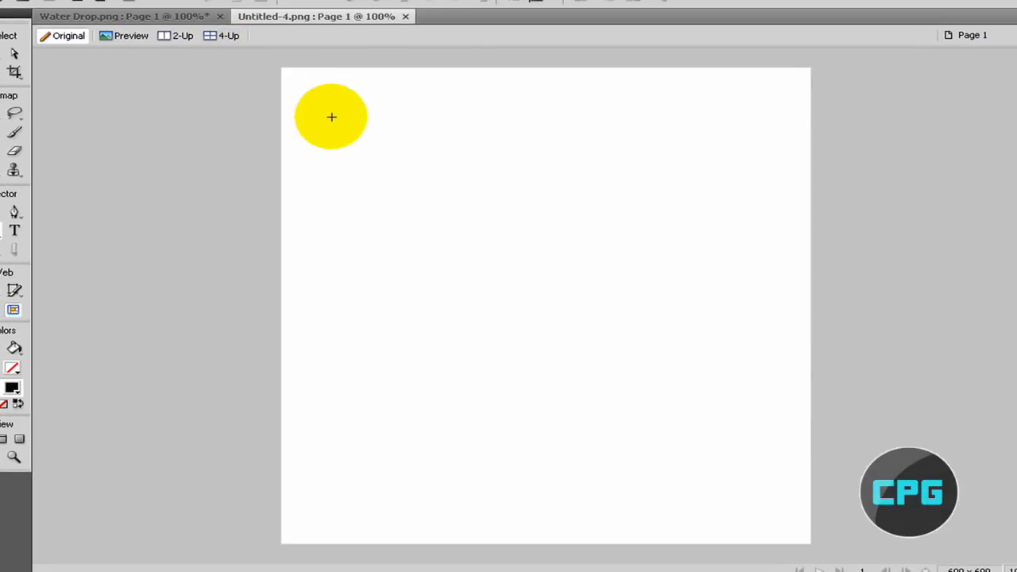
pyautogui.moveTo(331, 118); pyautogui.dragTo(321, 90)
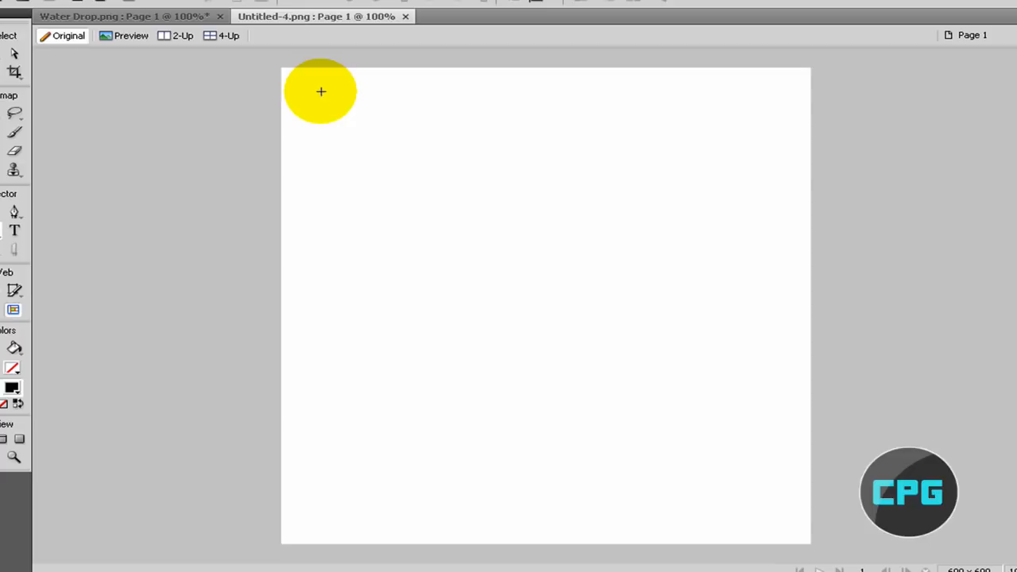
pyautogui.moveTo(321, 91); pyautogui.dragTo(761, 470)
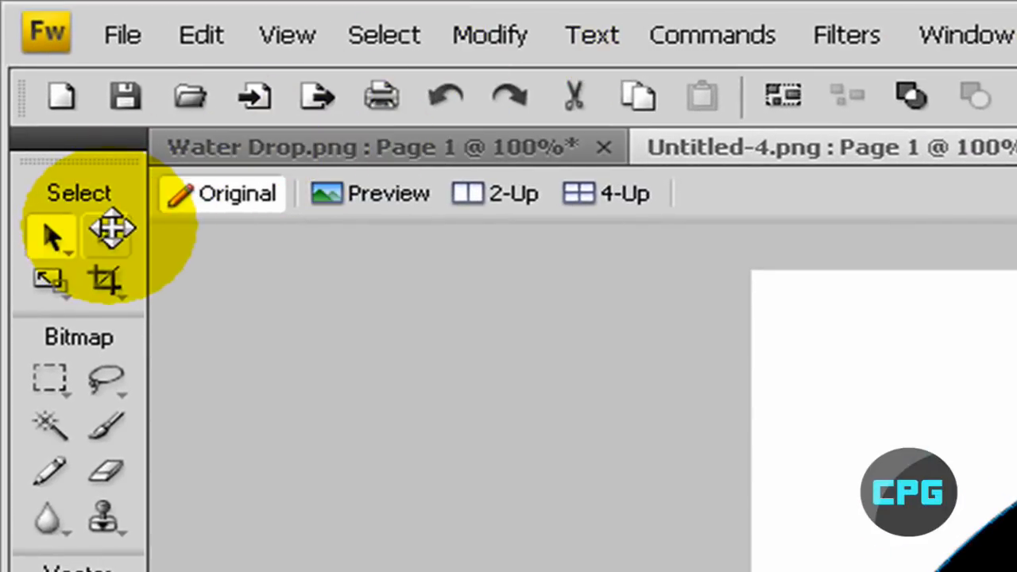
# Pick the Subselection tool to reshape the ellipse's points into a droplet.
pyautogui.click(108, 235)
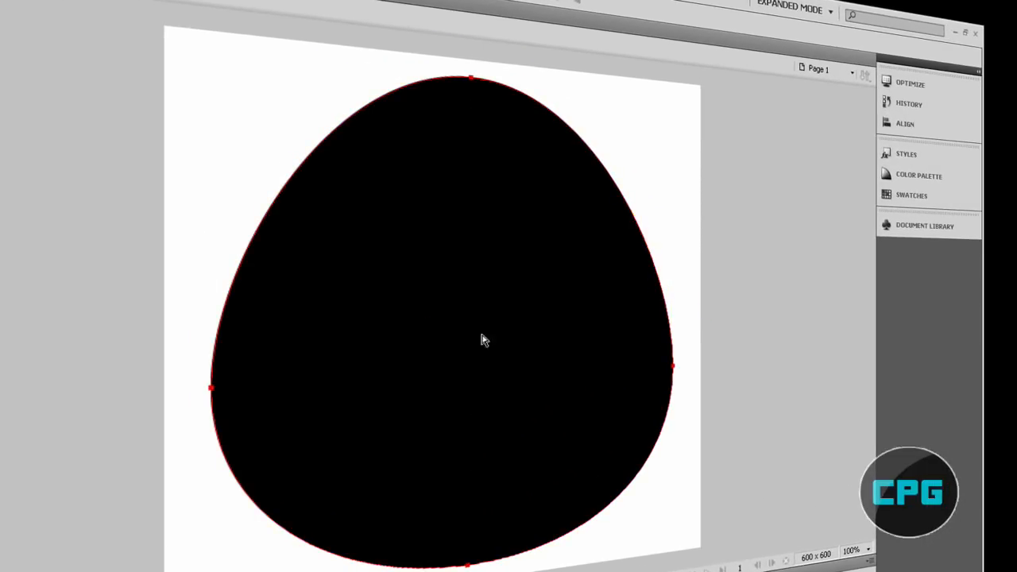
pyautogui.moveTo(489, 273)
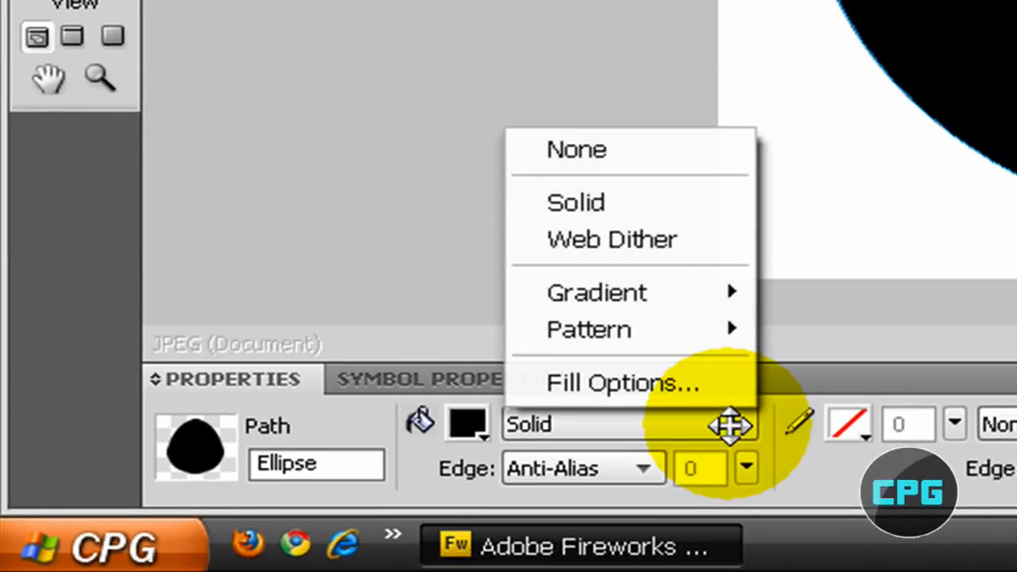
pyautogui.moveTo(712, 410)
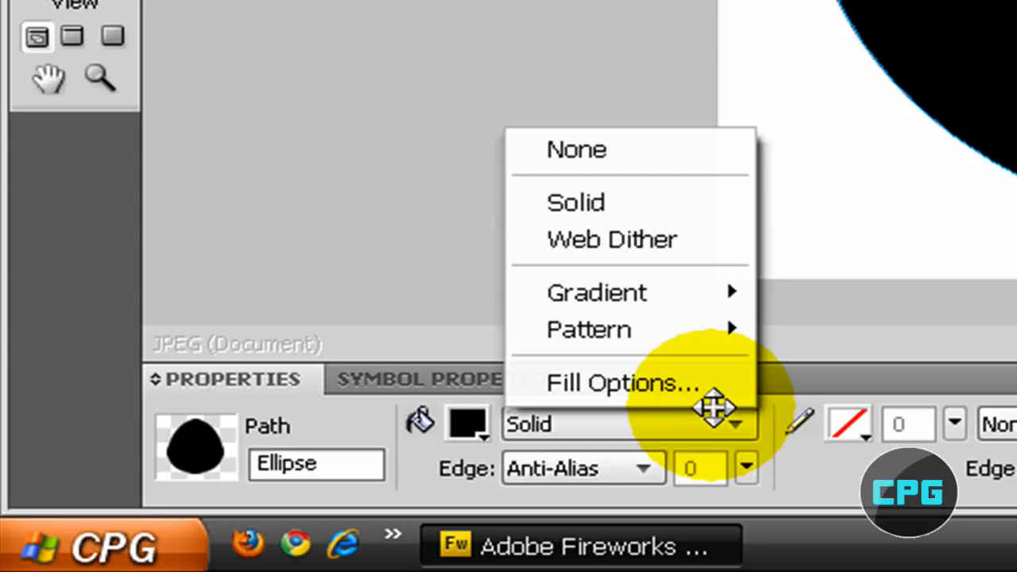
pyautogui.moveTo(596, 292)
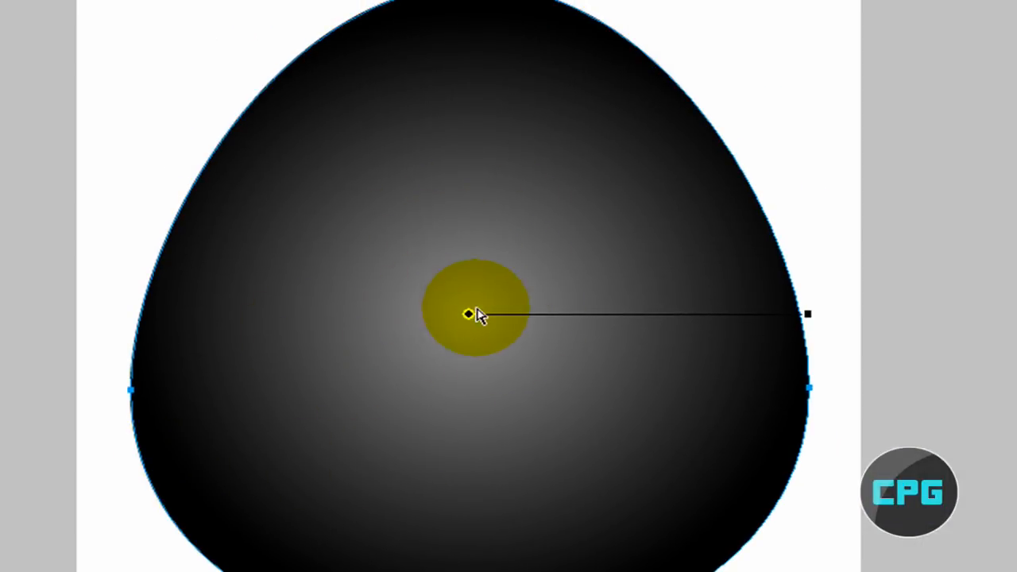
# Recolor the radial gradient's dark stop to gray #878787, leaving the centre white.
pyautogui.moveTo(469, 315); pyautogui.dragTo(580, 289)
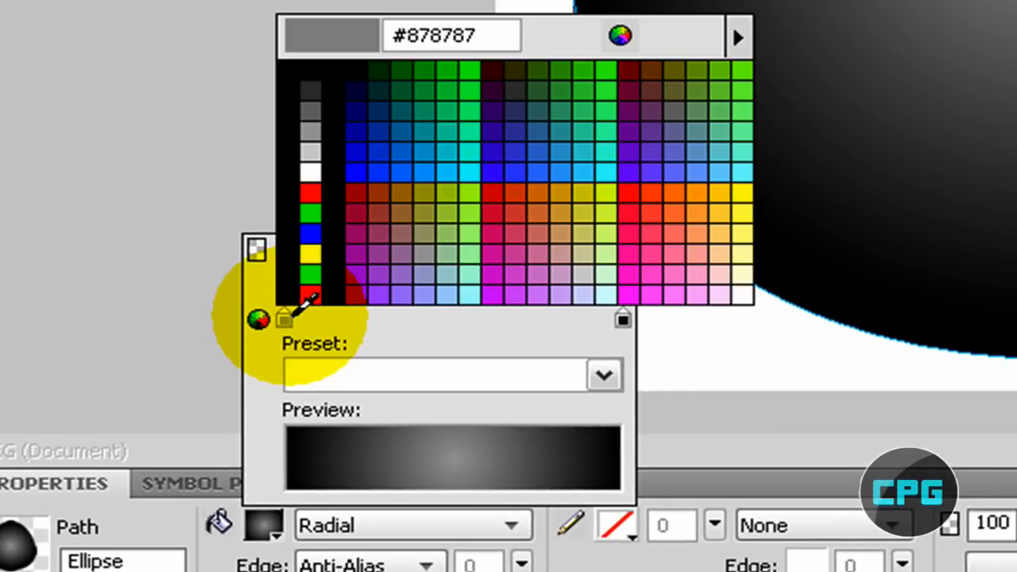
pyautogui.click(310, 172)
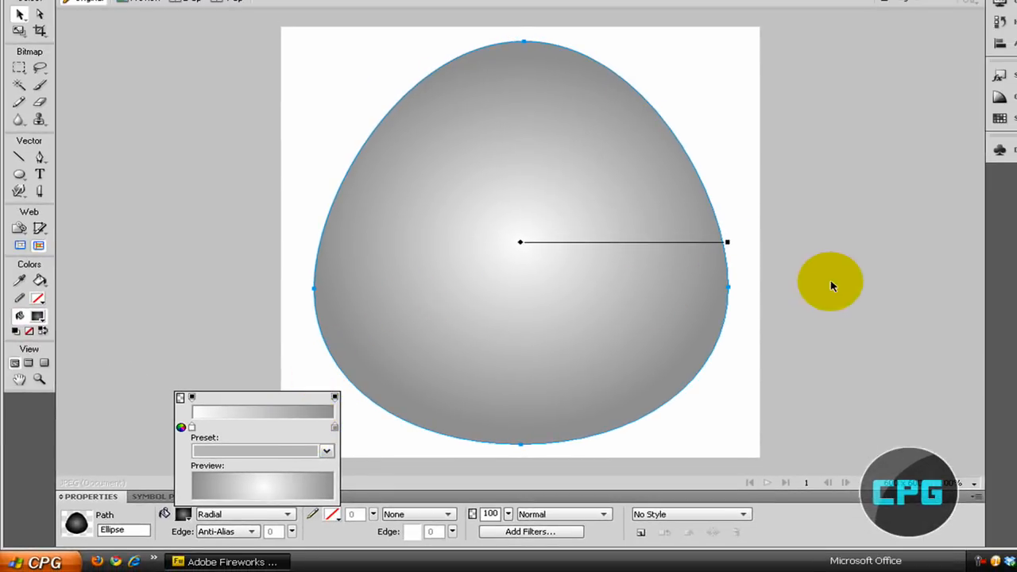
# Drag the radial gradient's bright centre down near the drop's bottom edge.
pyautogui.moveTo(830, 283); pyautogui.dragTo(517, 254)
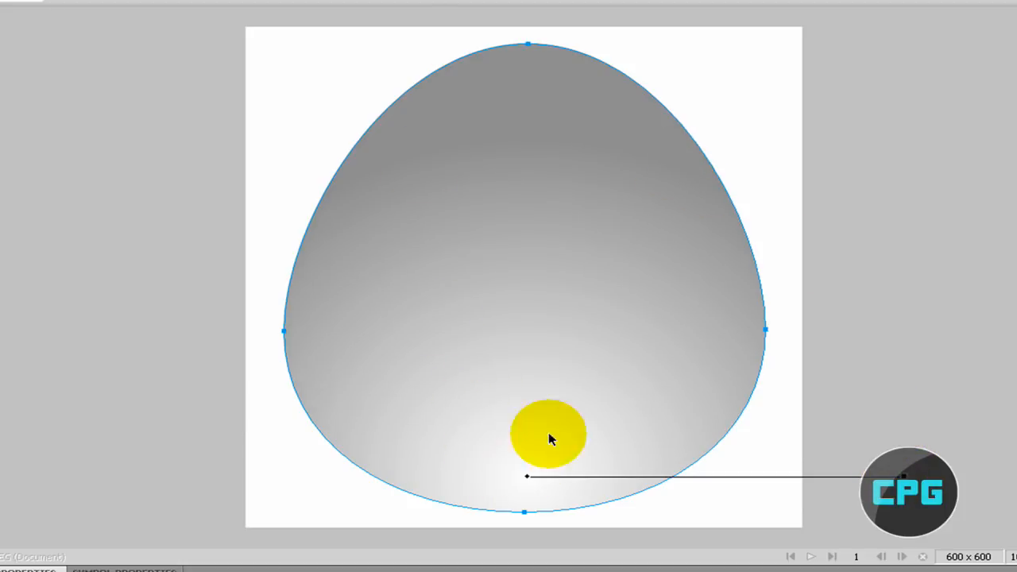
pyautogui.moveTo(548, 437); pyautogui.dragTo(532, 477)
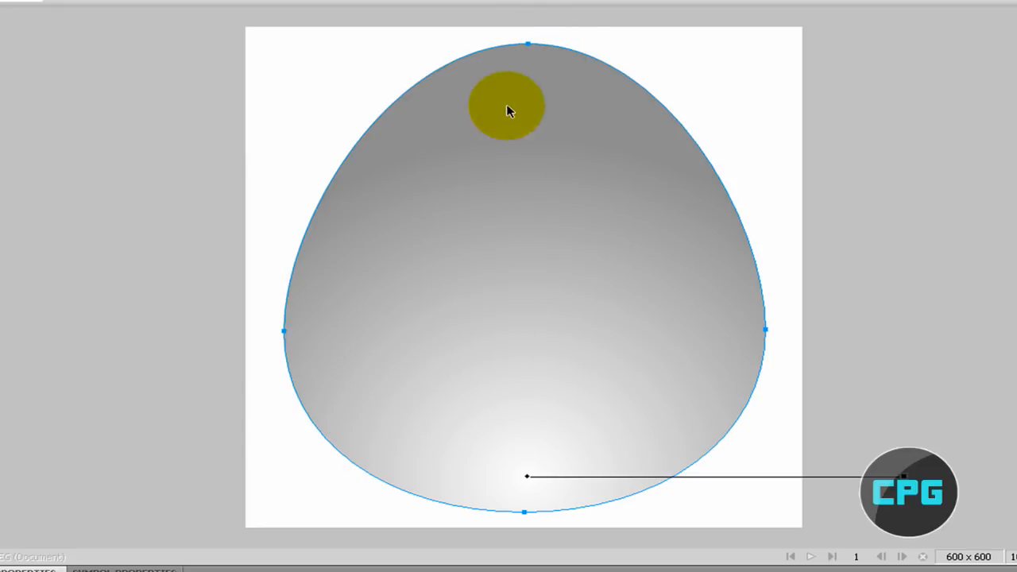
pyautogui.moveTo(508, 108); pyautogui.dragTo(724, 119)
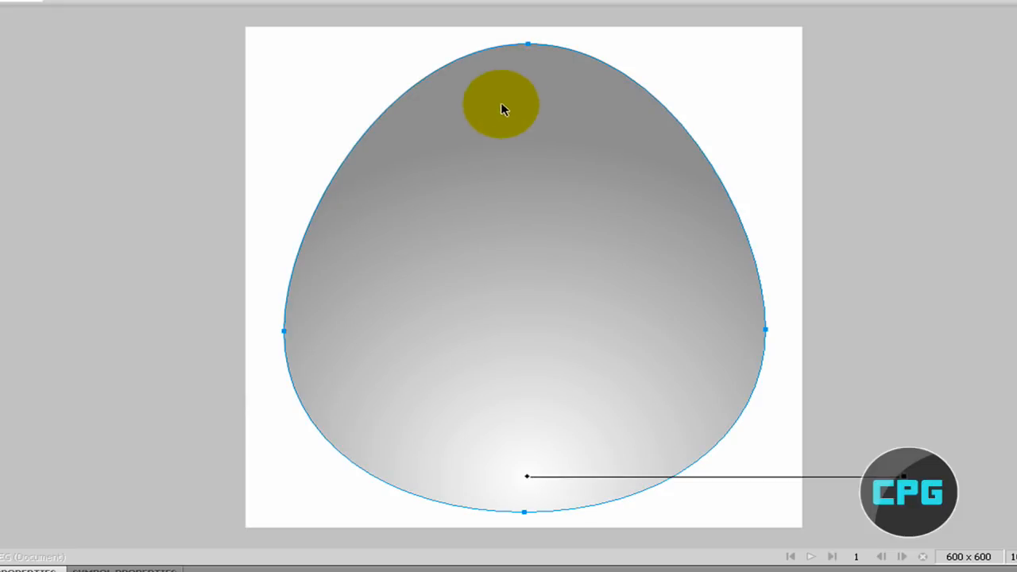
# Give the selected droplet a dark gray stroke of width 3, 1-Pixel Soft.
pyautogui.moveTo(501, 103); pyautogui.dragTo(469, 429)
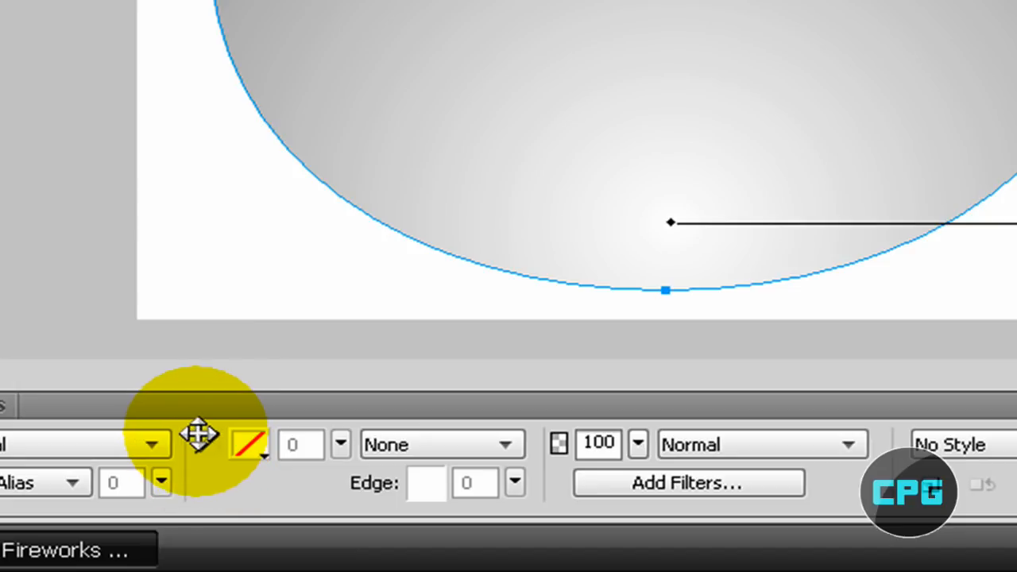
pyautogui.moveTo(198, 436)
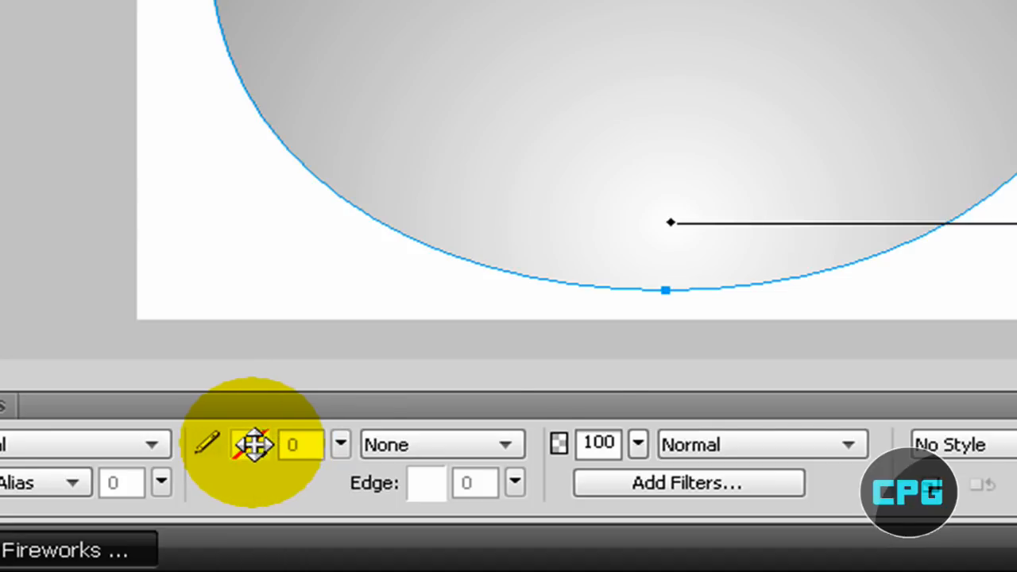
pyautogui.click(248, 445)
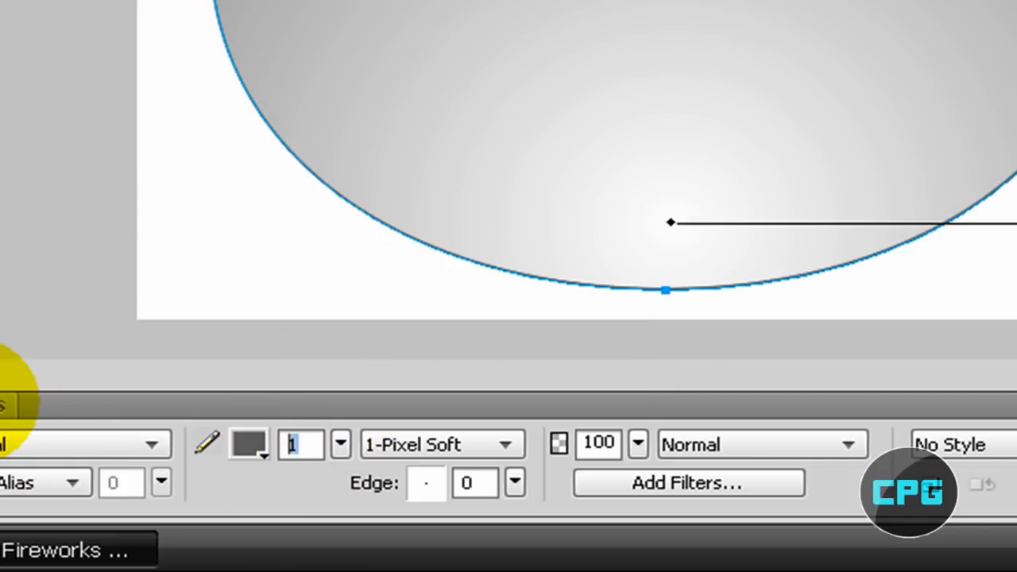
pyautogui.write('3')
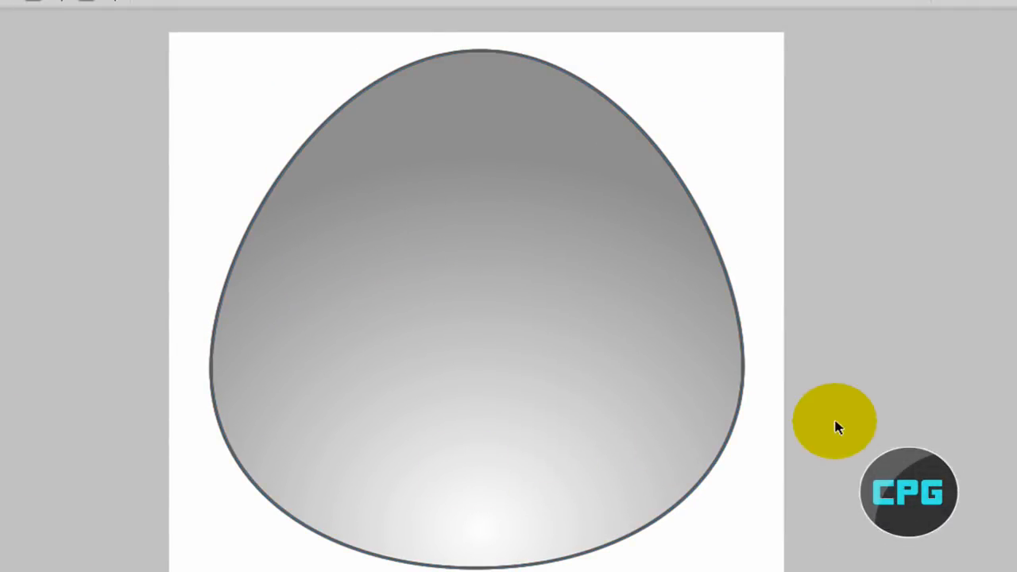
pyautogui.moveTo(834, 421); pyautogui.dragTo(476, 246)
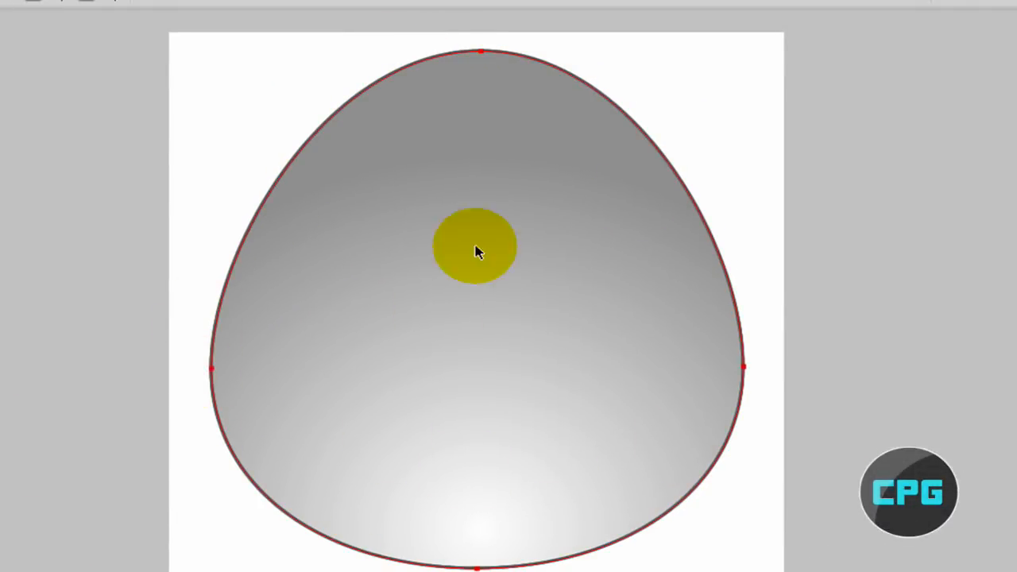
pyautogui.moveTo(476, 246); pyautogui.dragTo(686, 251)
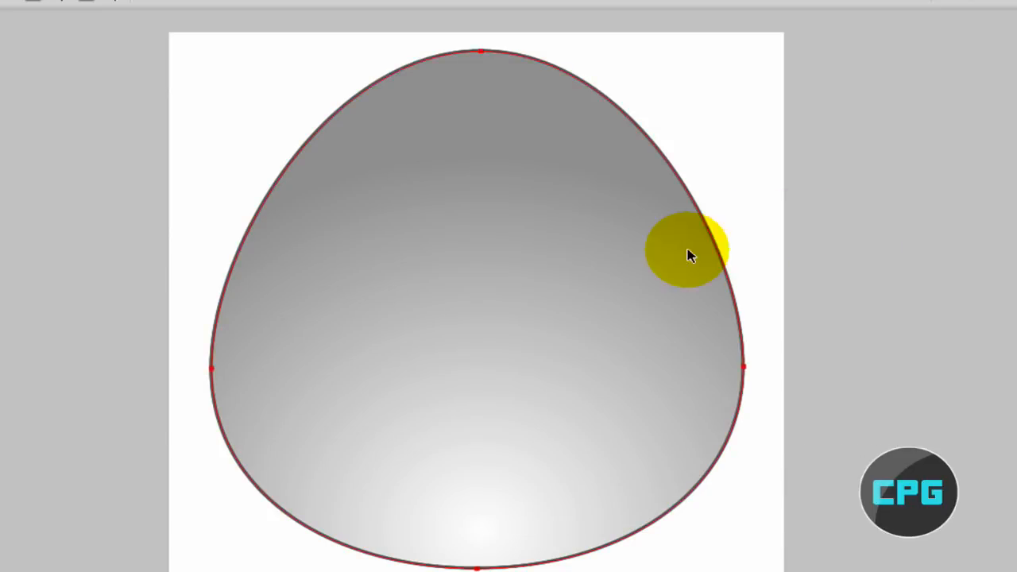
pyautogui.moveTo(687, 251); pyautogui.dragTo(585, 241)
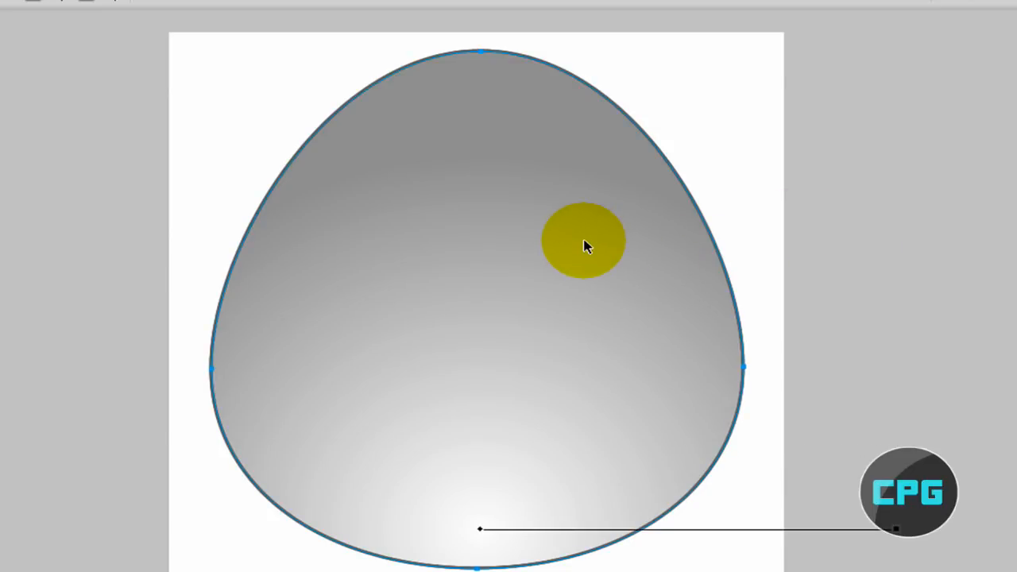
pyautogui.moveTo(585, 241); pyautogui.dragTo(556, 224)
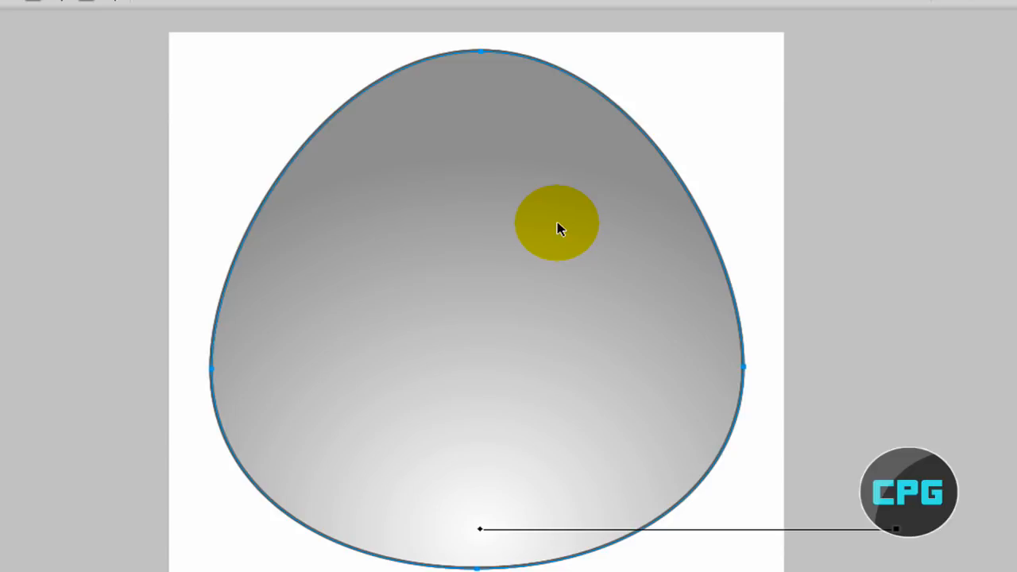
pyautogui.moveTo(558, 223); pyautogui.dragTo(648, 509)
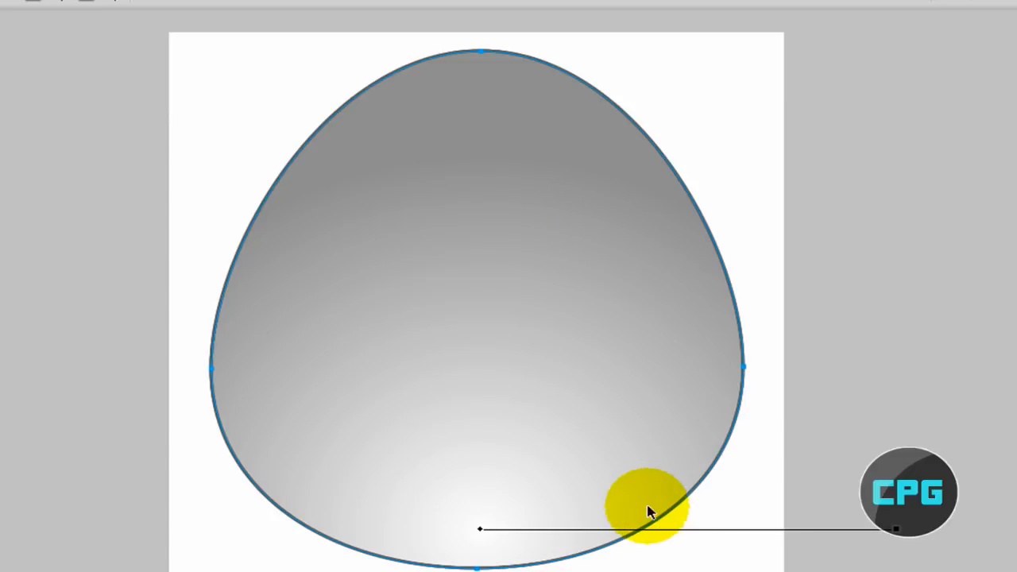
pyautogui.moveTo(648, 509); pyautogui.dragTo(273, 506)
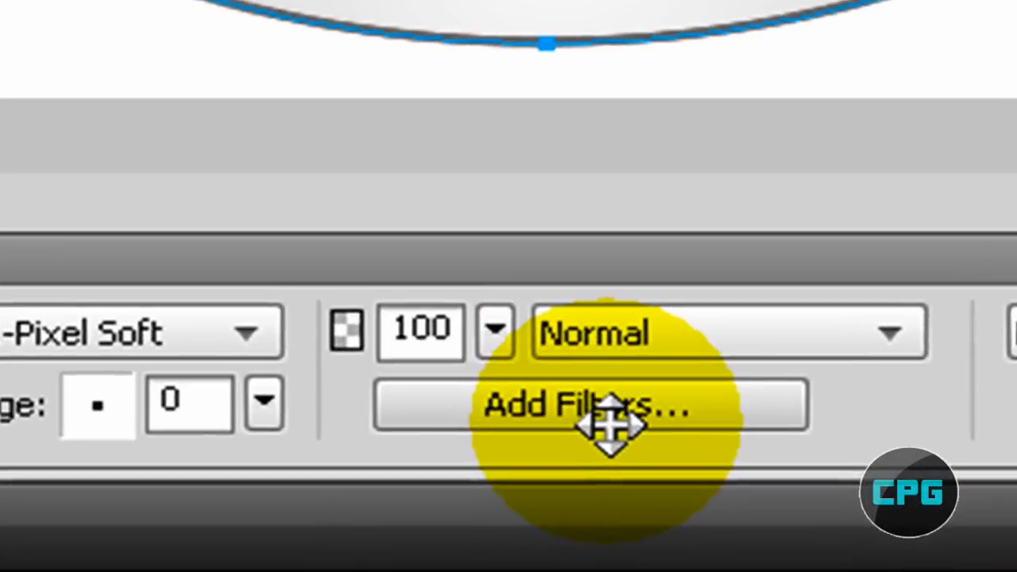
# Add an Inner Shadow filter (distance 6, 45%, softness 3, angle 90) with Knock out checked.
pyautogui.click(588, 410)
pyautogui.write('90')
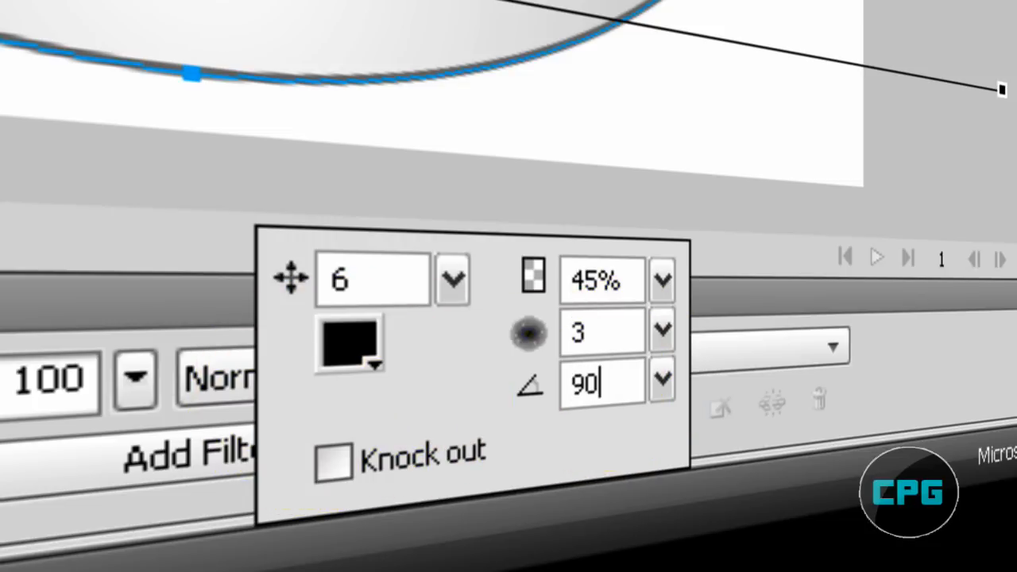
pyautogui.moveTo(223, 453)
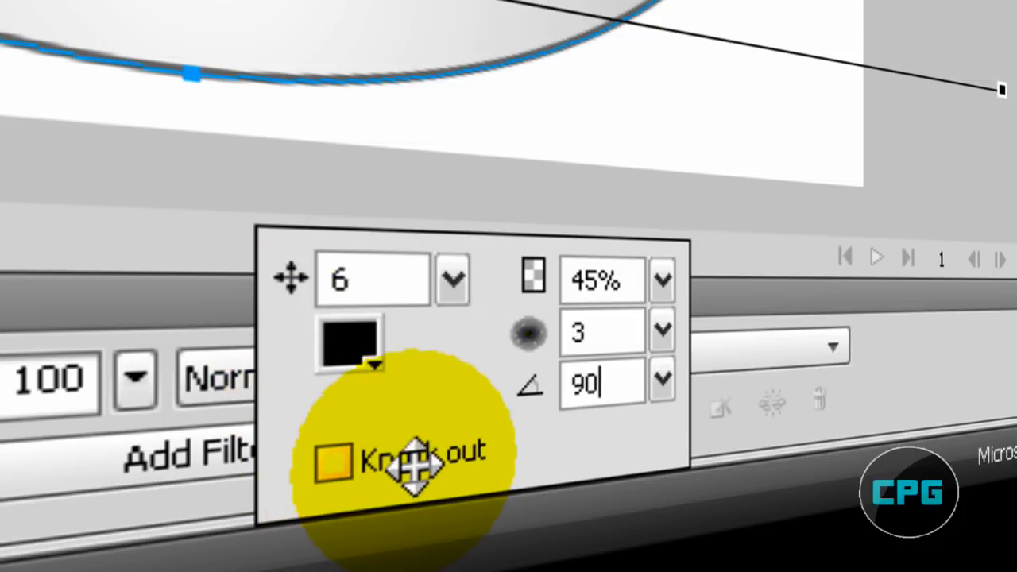
pyautogui.click(332, 459)
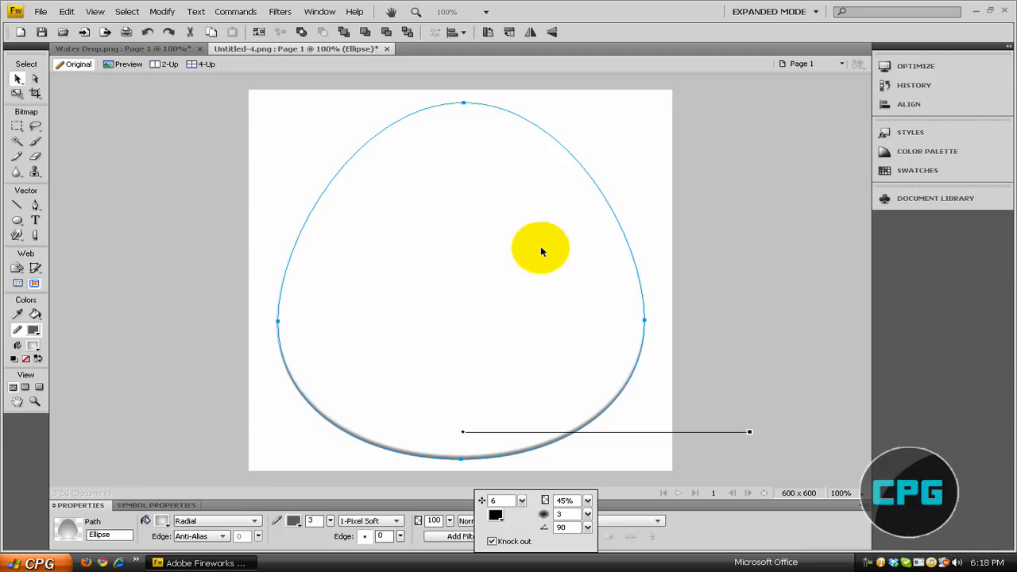
# Dismiss the Inner Shadow popup by clicking the canvas.
pyautogui.click(493, 540)
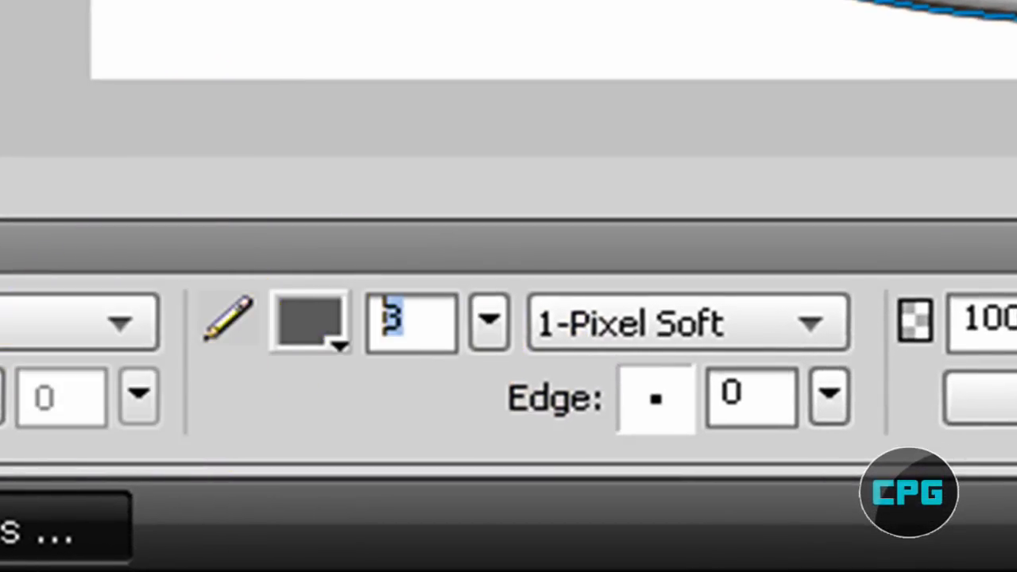
# Set the stroke width to 2 for the next ellipse.
pyautogui.write('2')
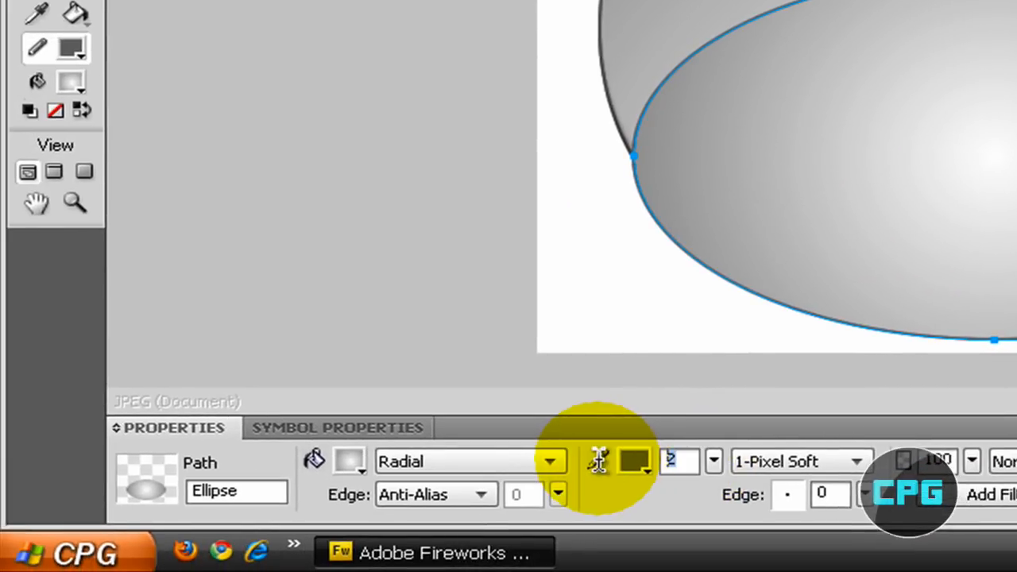
# Set the flat ellipse's stroke colour to None to remove its dark outline.
pyautogui.click(635, 461)
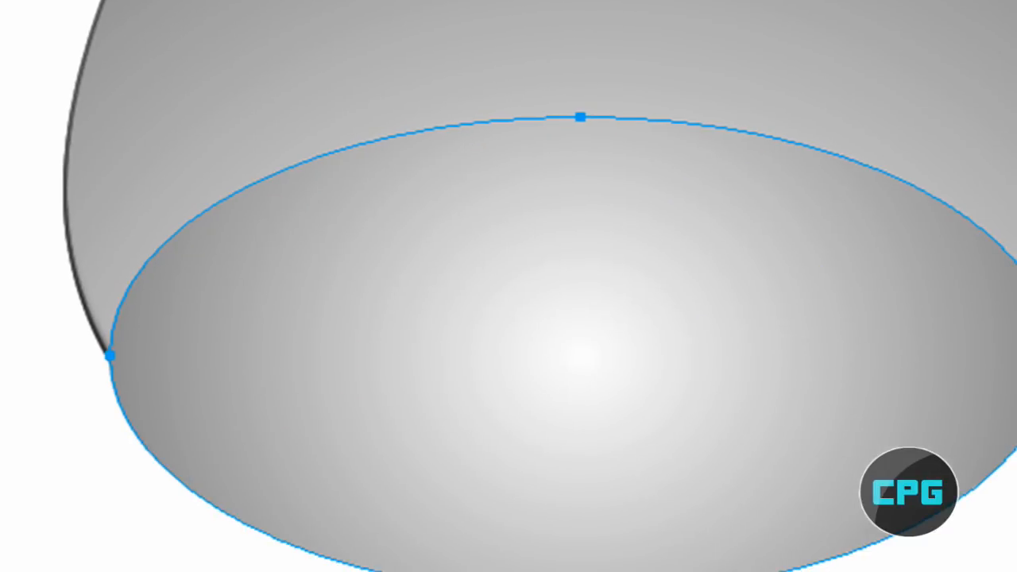
# In the Layers panel, drag the flat ellipse below the droplet Ellipse in Layer 1.
pyautogui.click(453, 32)
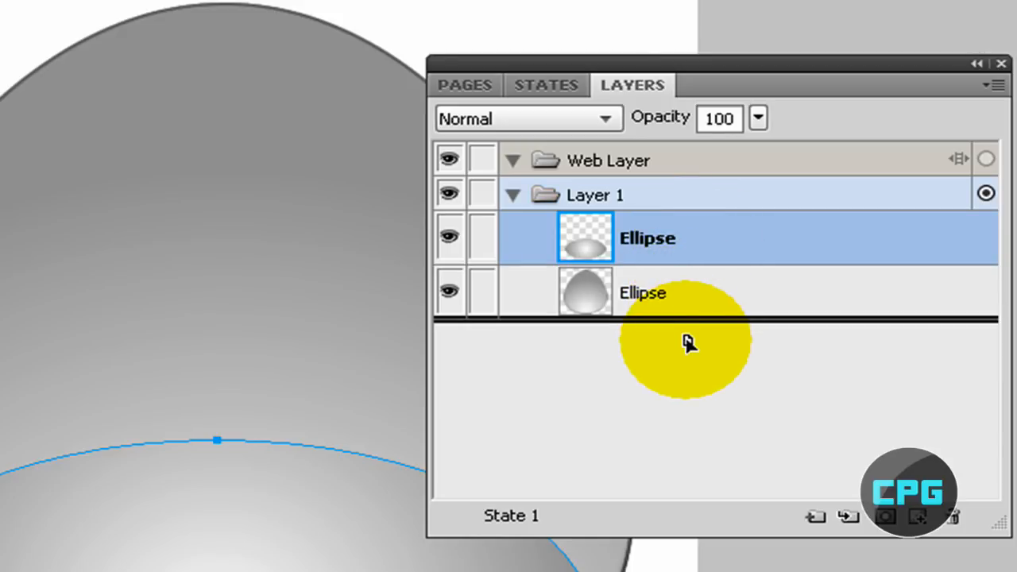
pyautogui.click(643, 292)
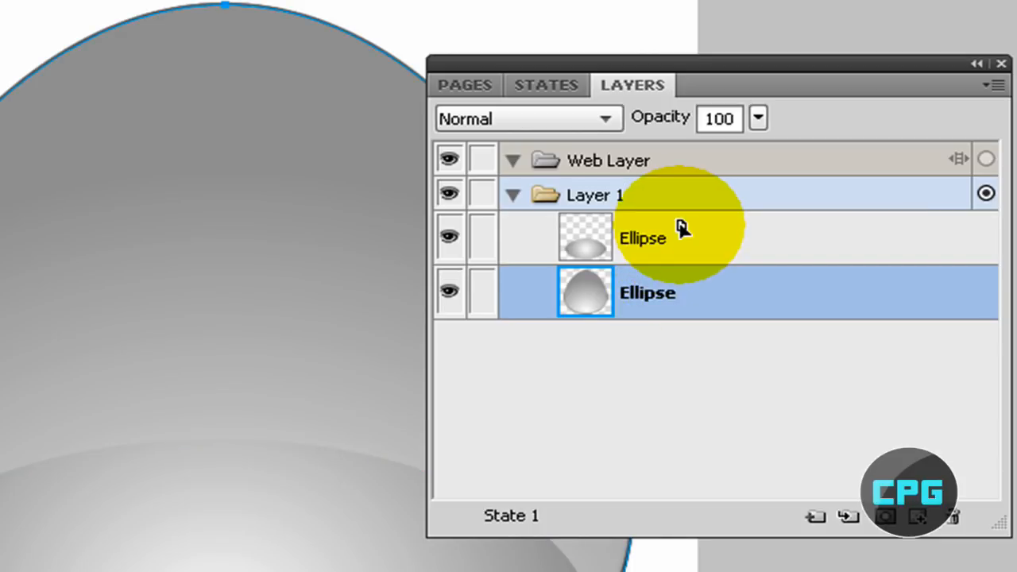
pyautogui.click(647, 238)
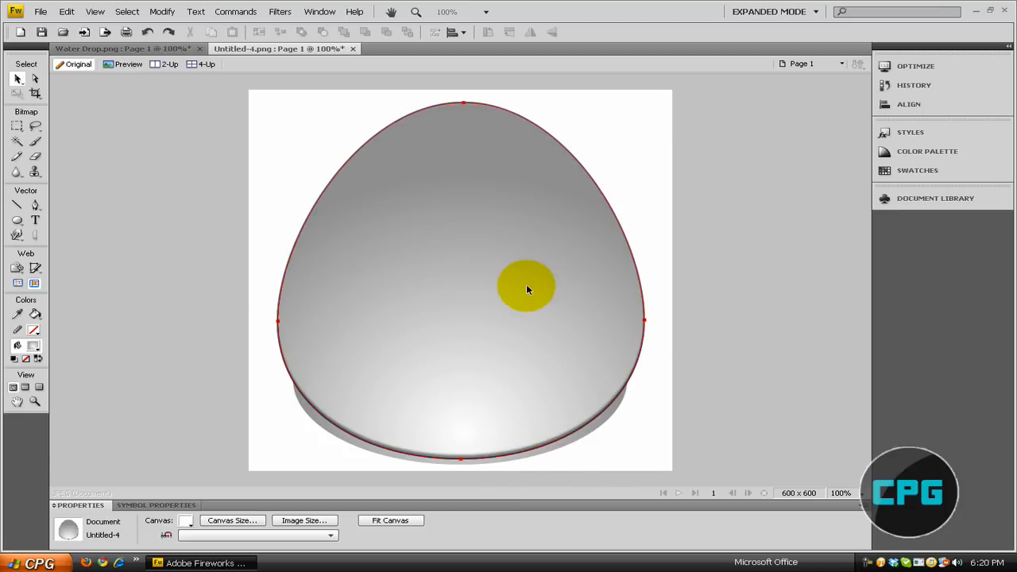
pyautogui.moveTo(528, 288); pyautogui.dragTo(537, 363)
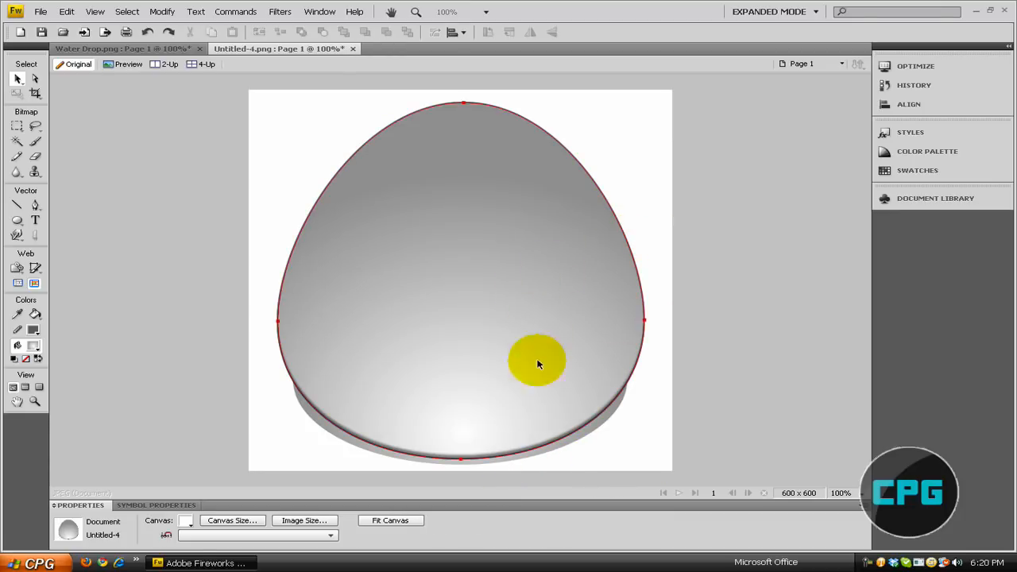